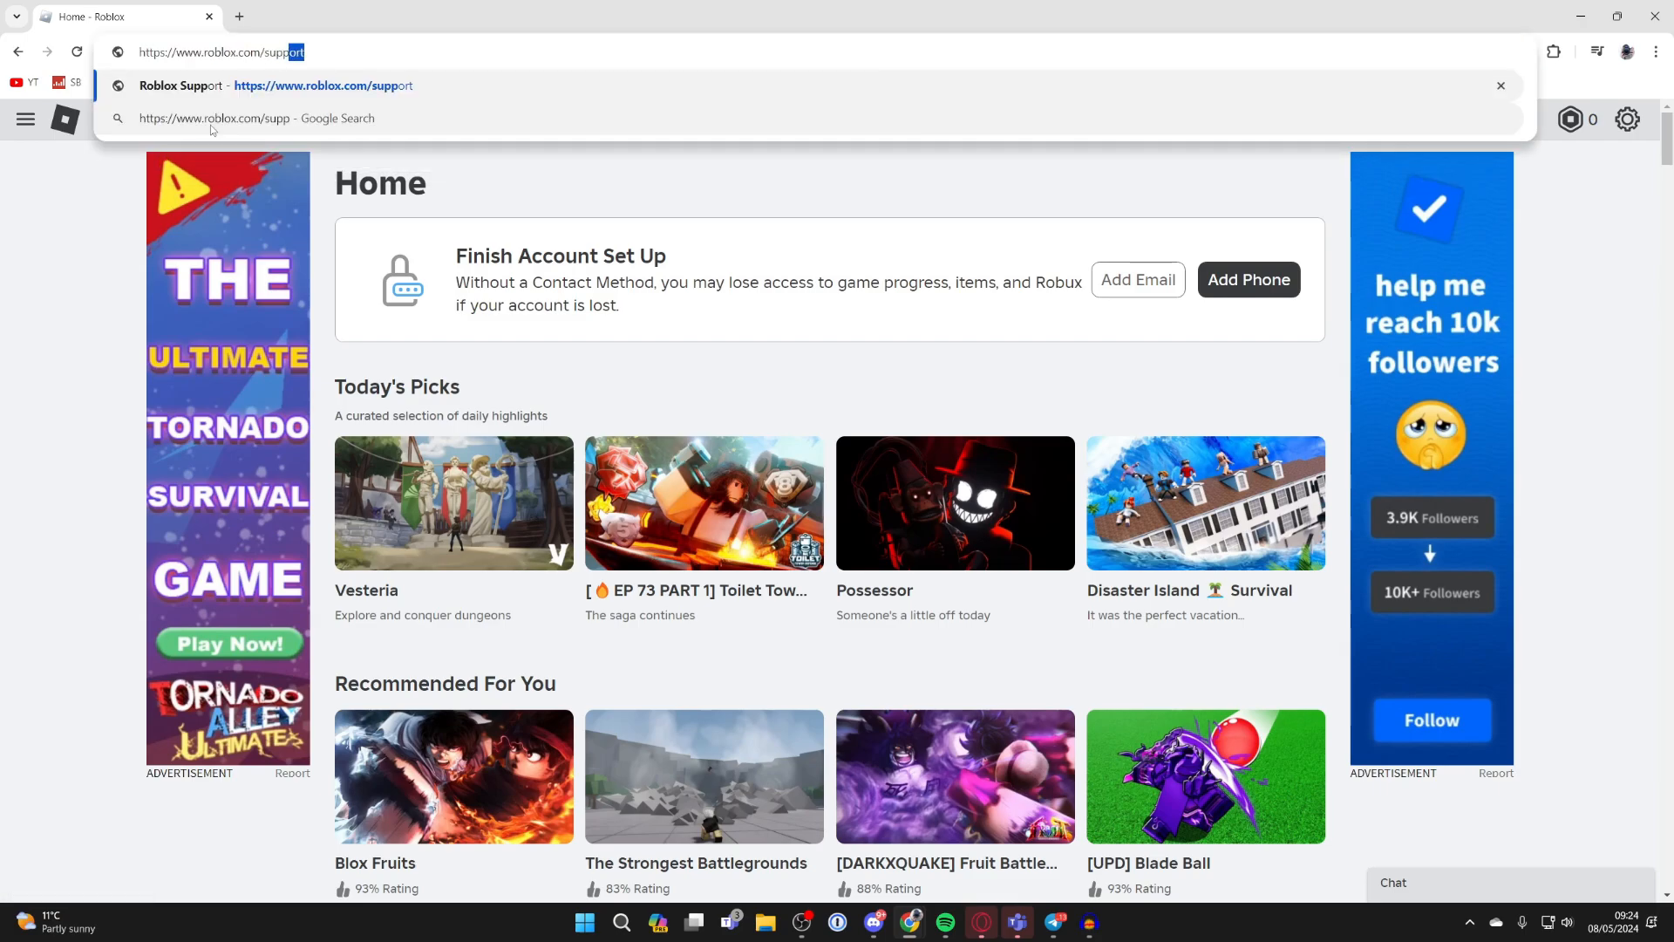
- Load roblox.com/support and scroll down to the Issue Details section
key(Enter)
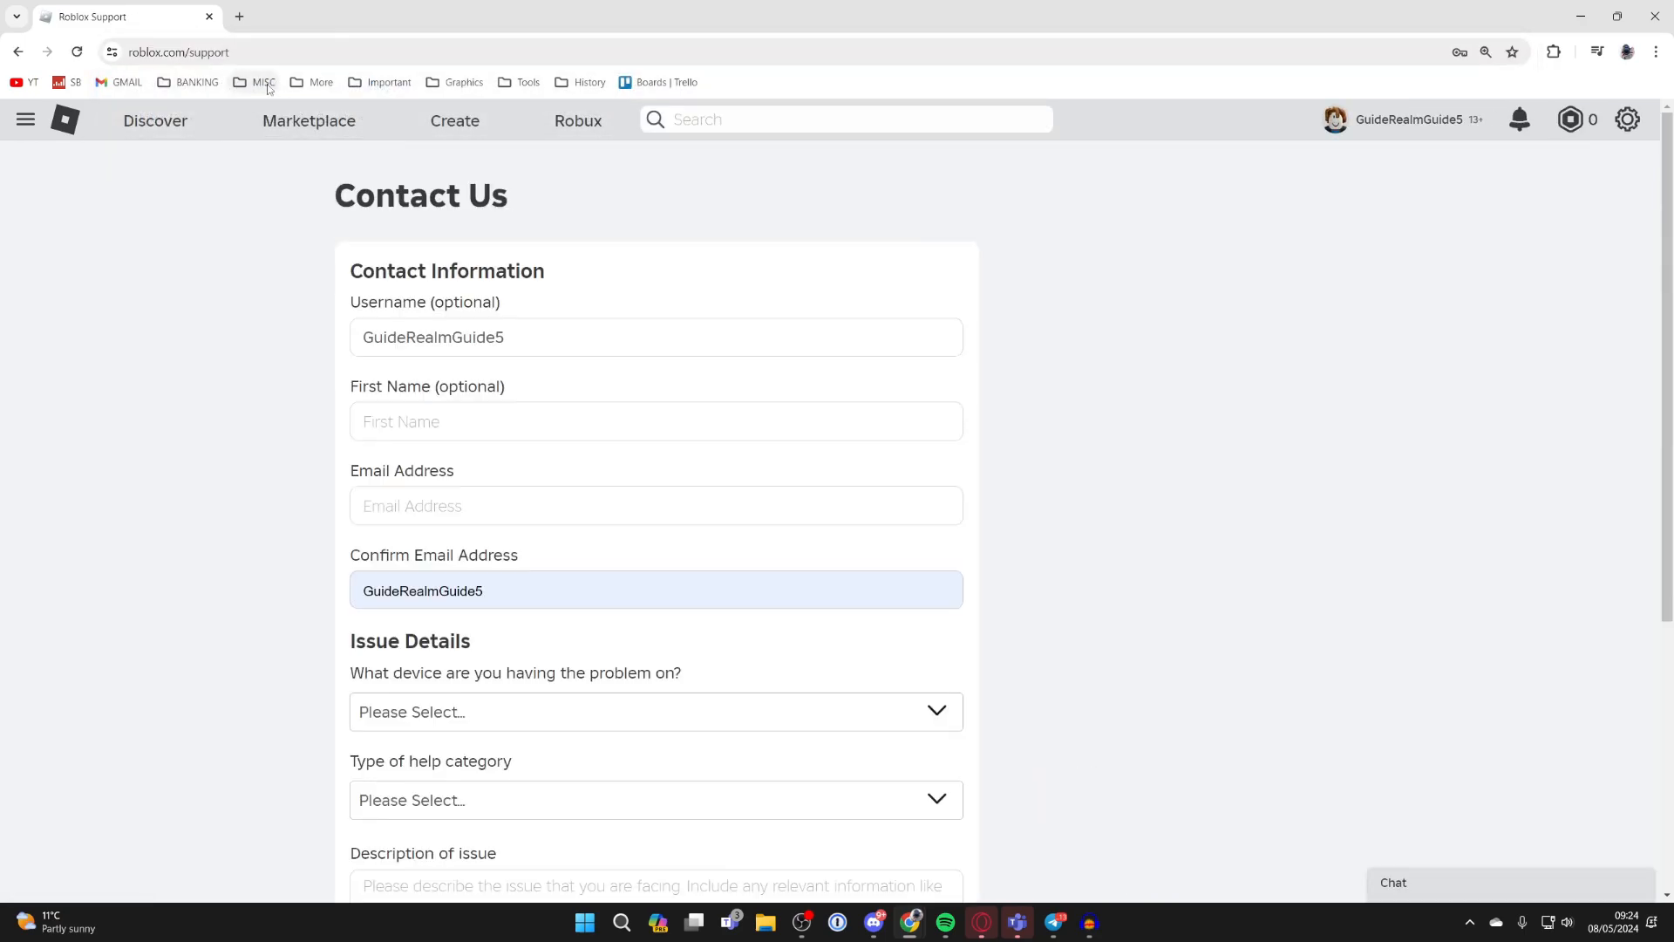
scroll(down, 3)
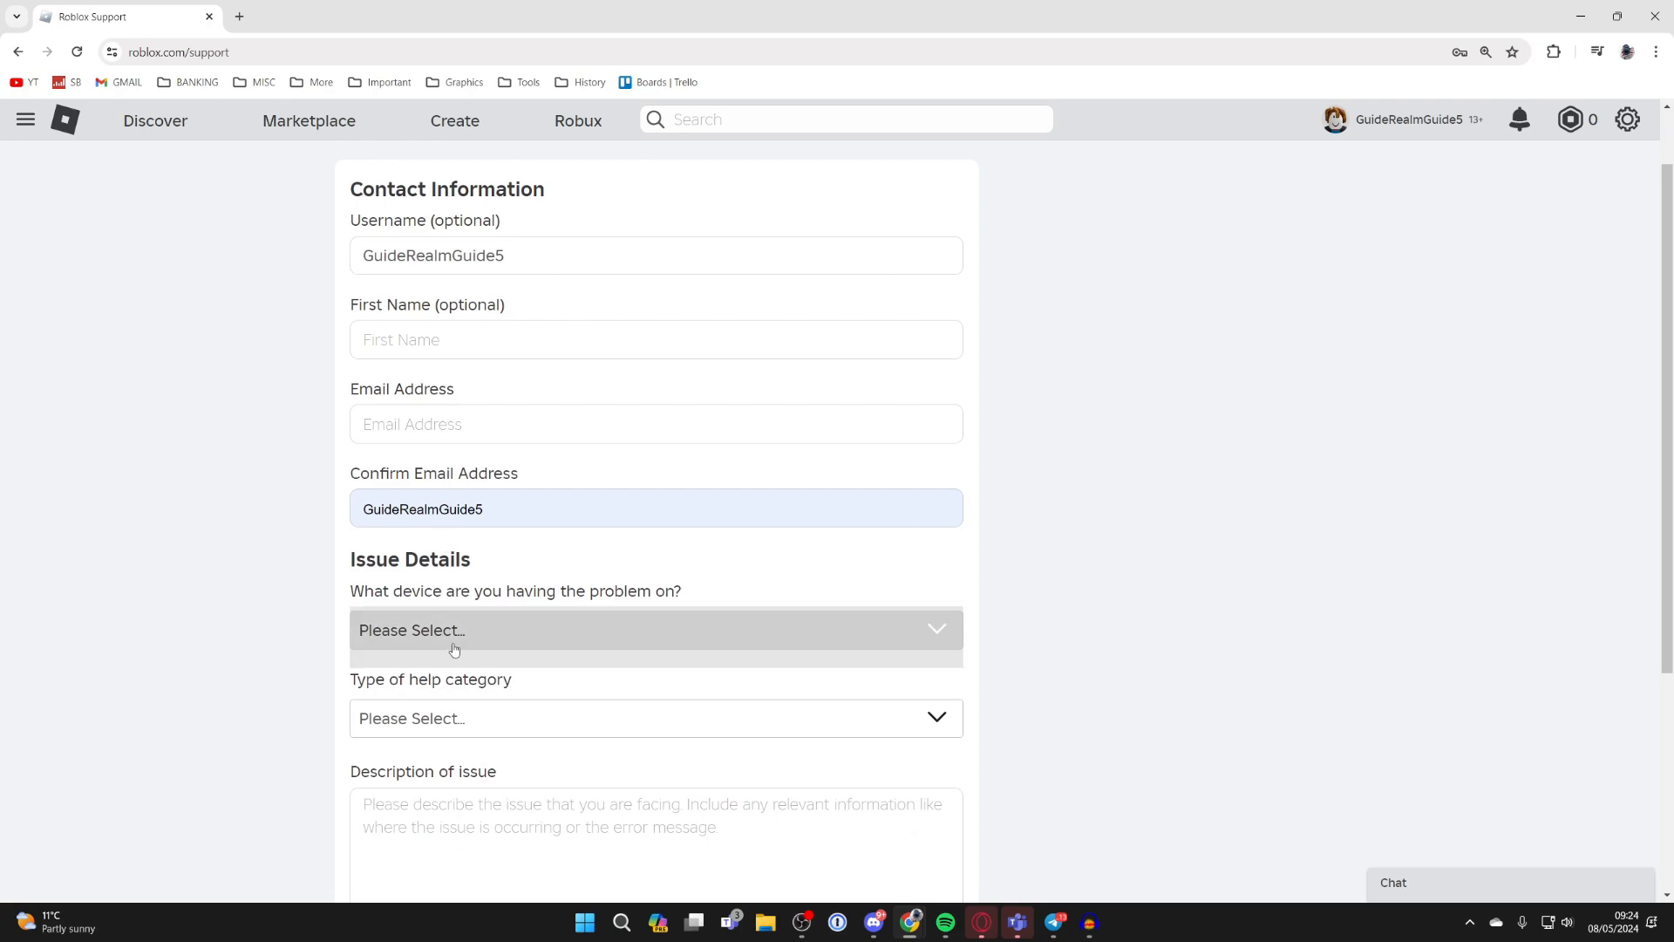
scroll(down, 3)
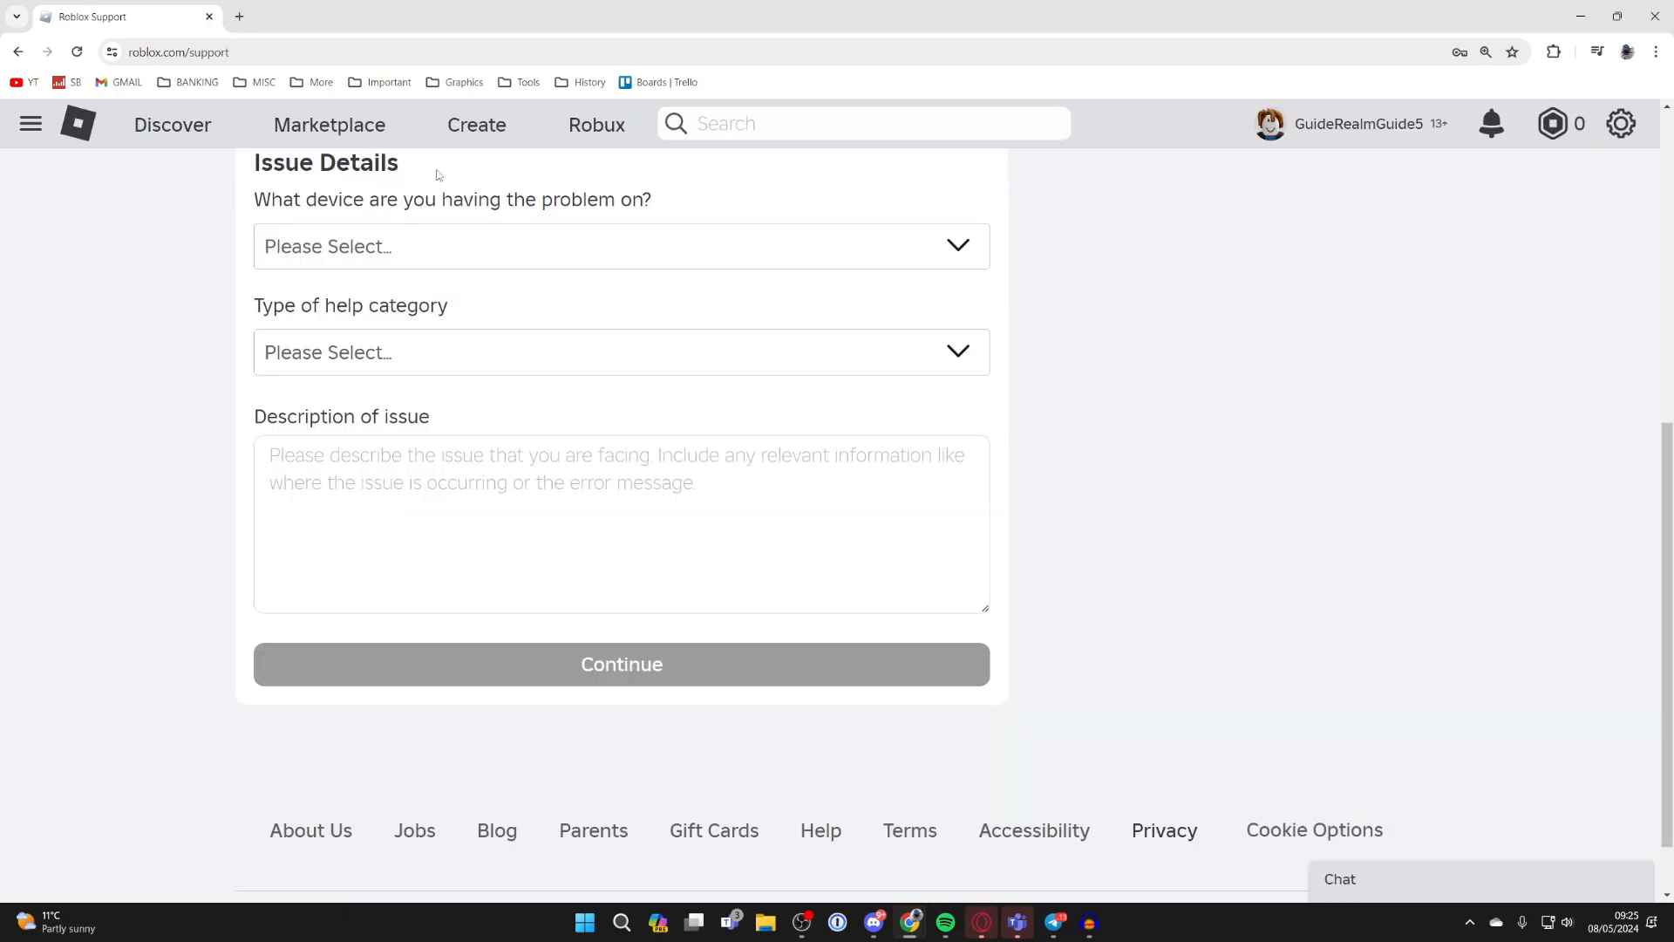
- Set the device to PC and choose Delete My Account as category and subcategory
click(621, 246)
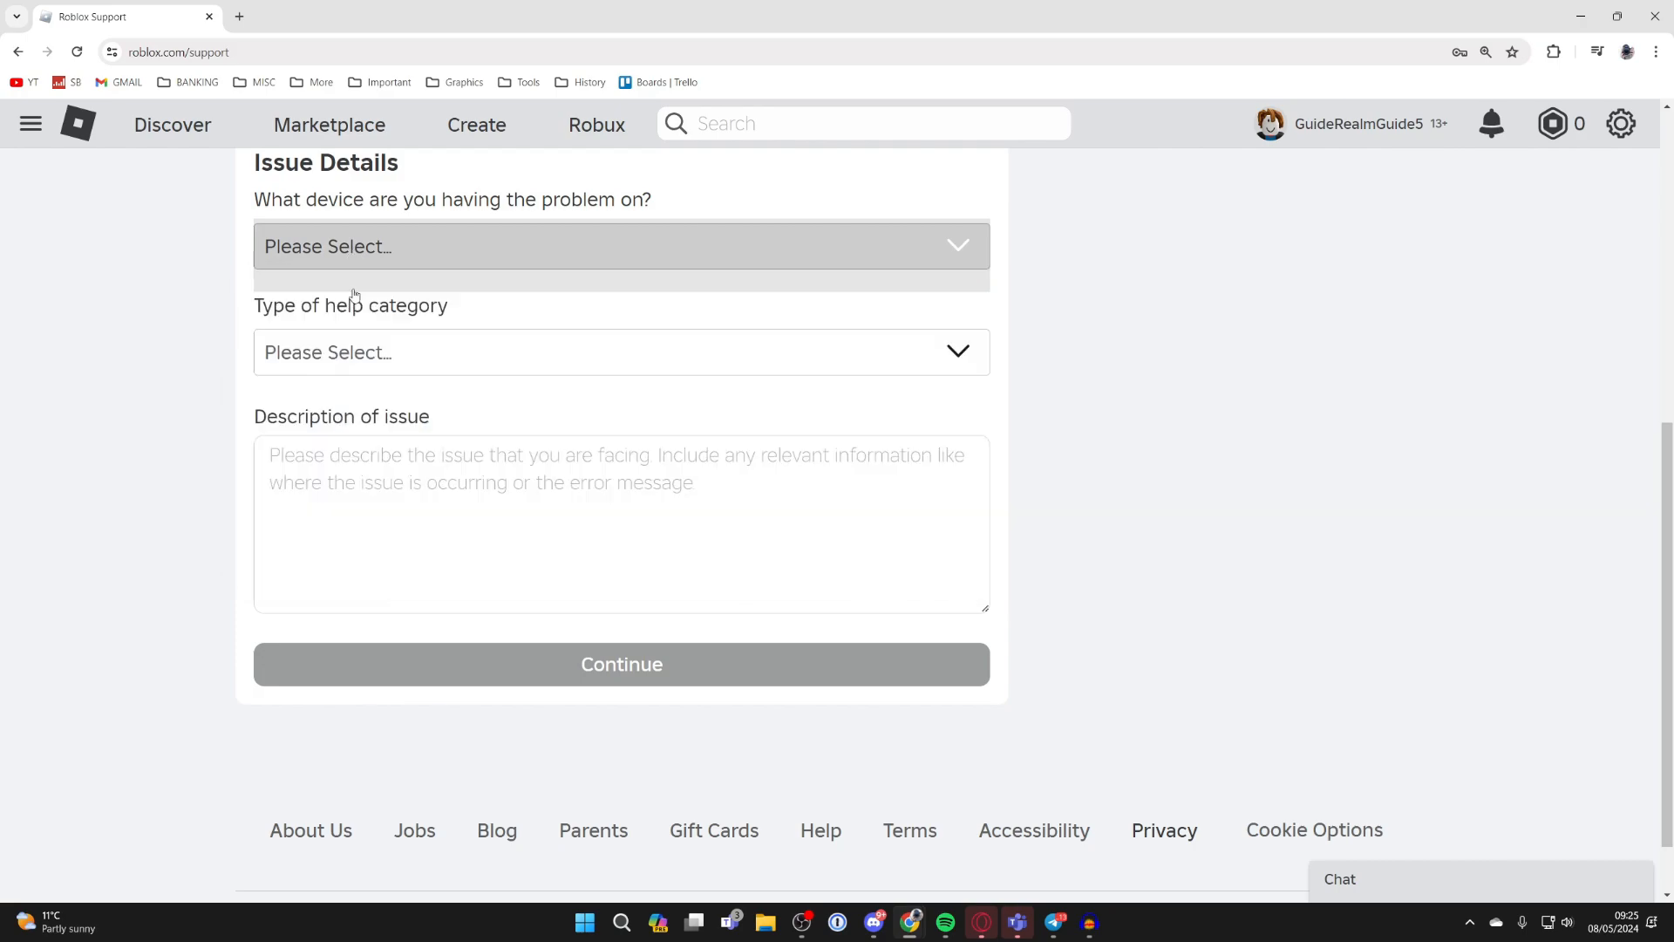
click(621, 246)
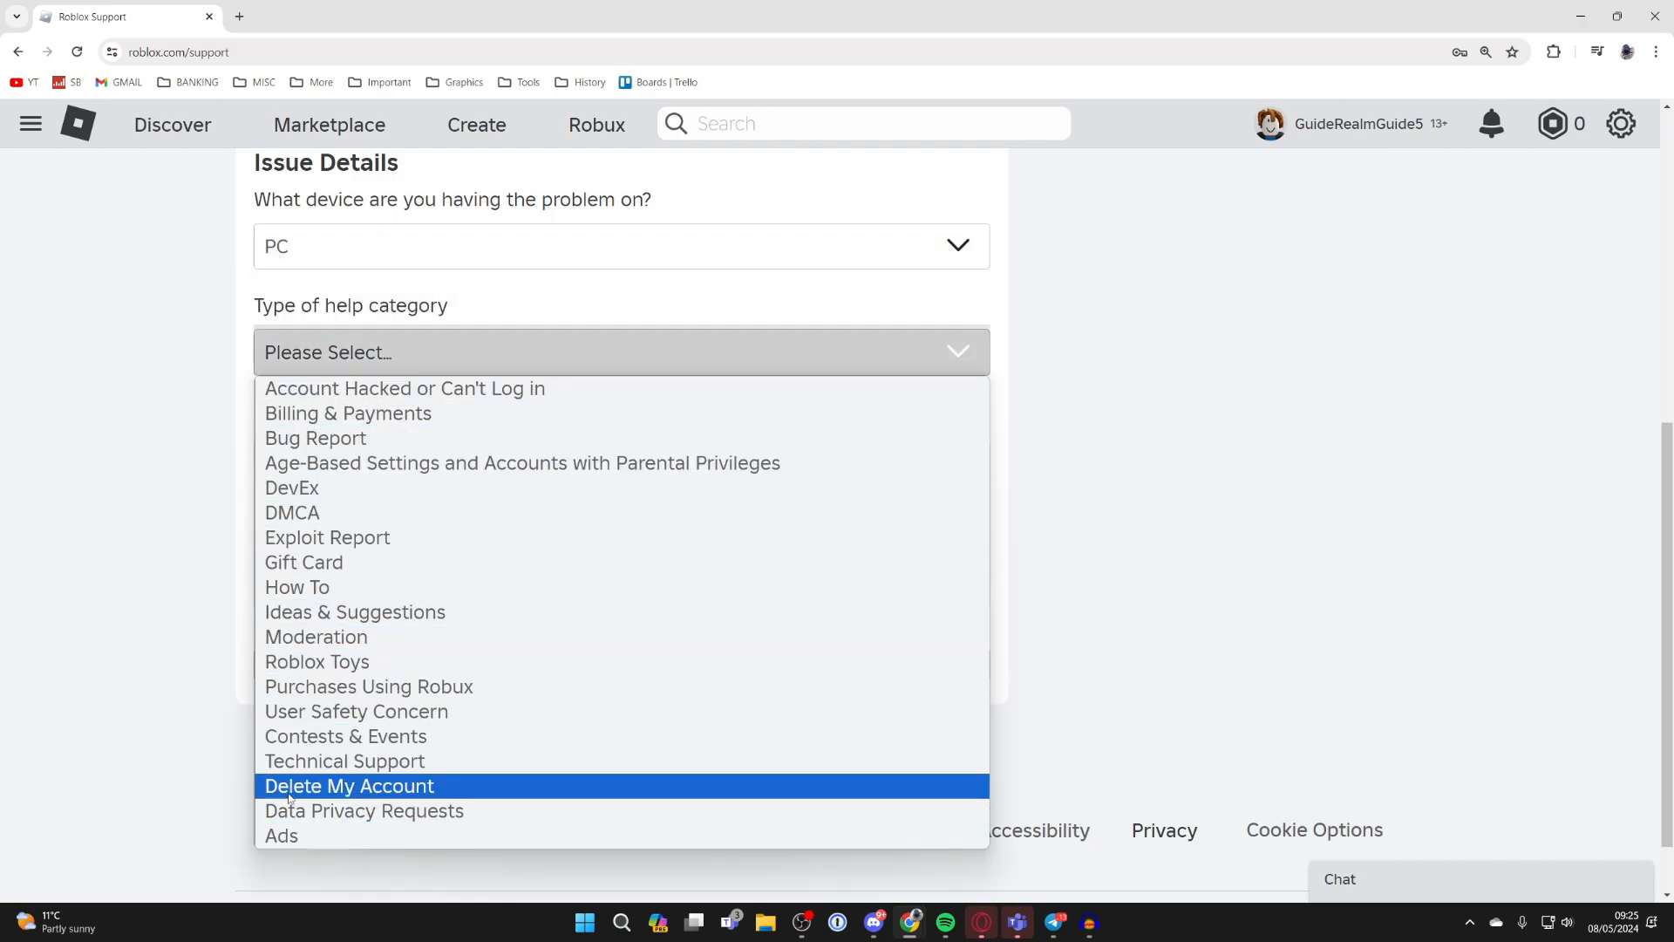
click(349, 786)
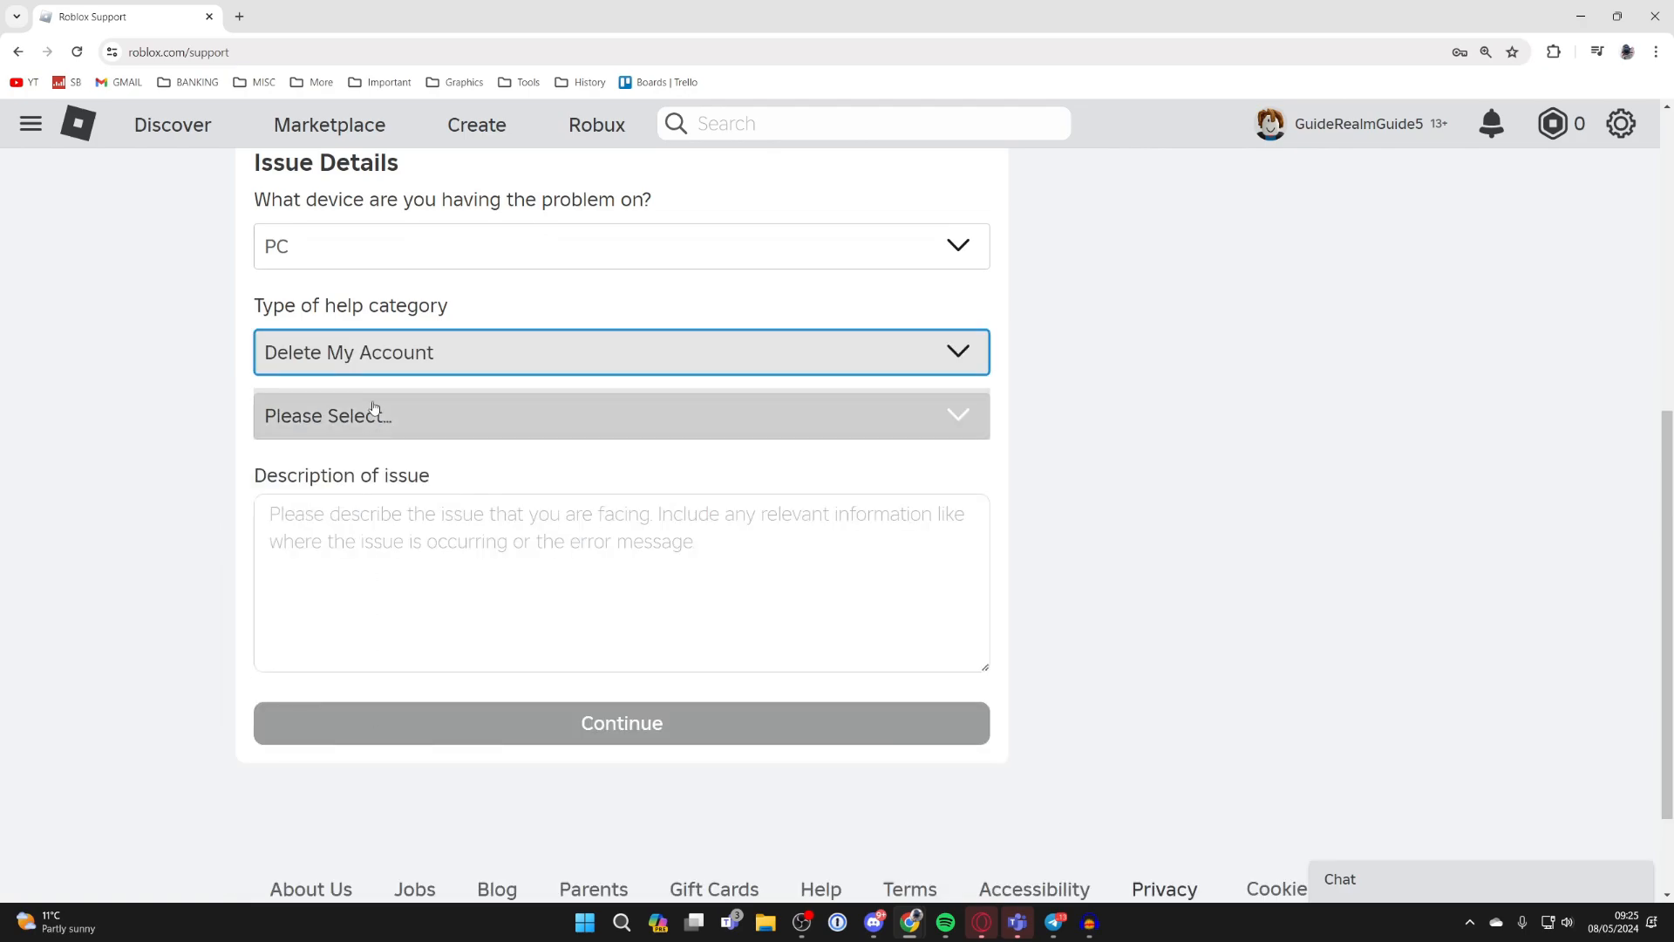
click(621, 415)
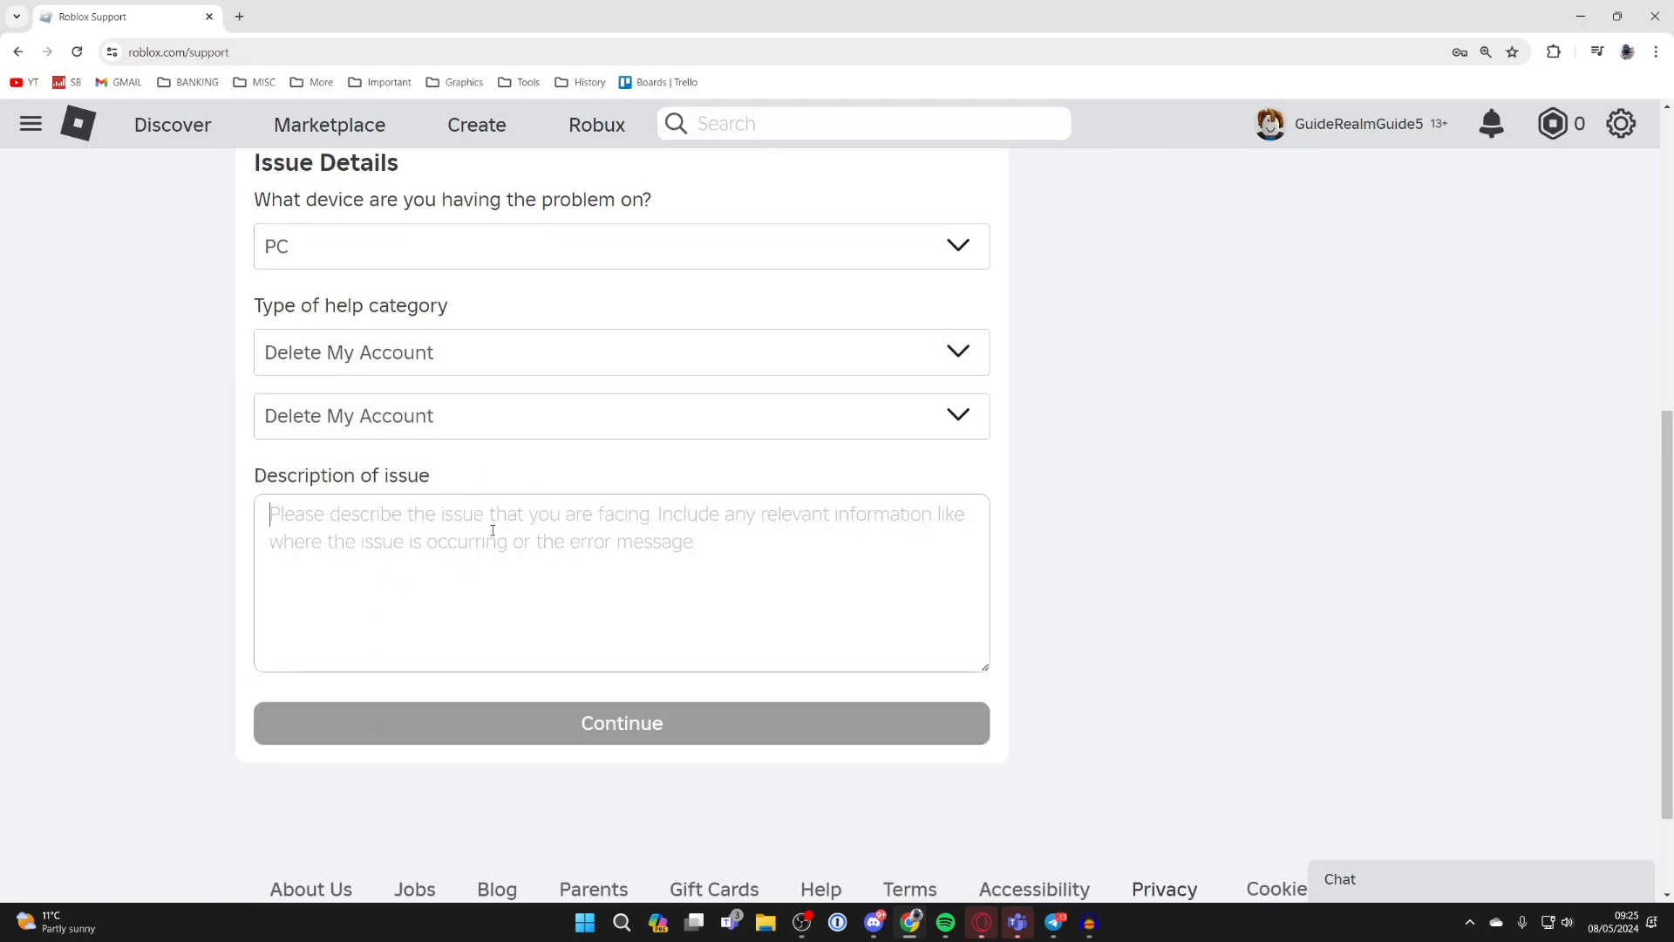
- Write the account deletion request in the description and continue to submit the form
click(621, 722)
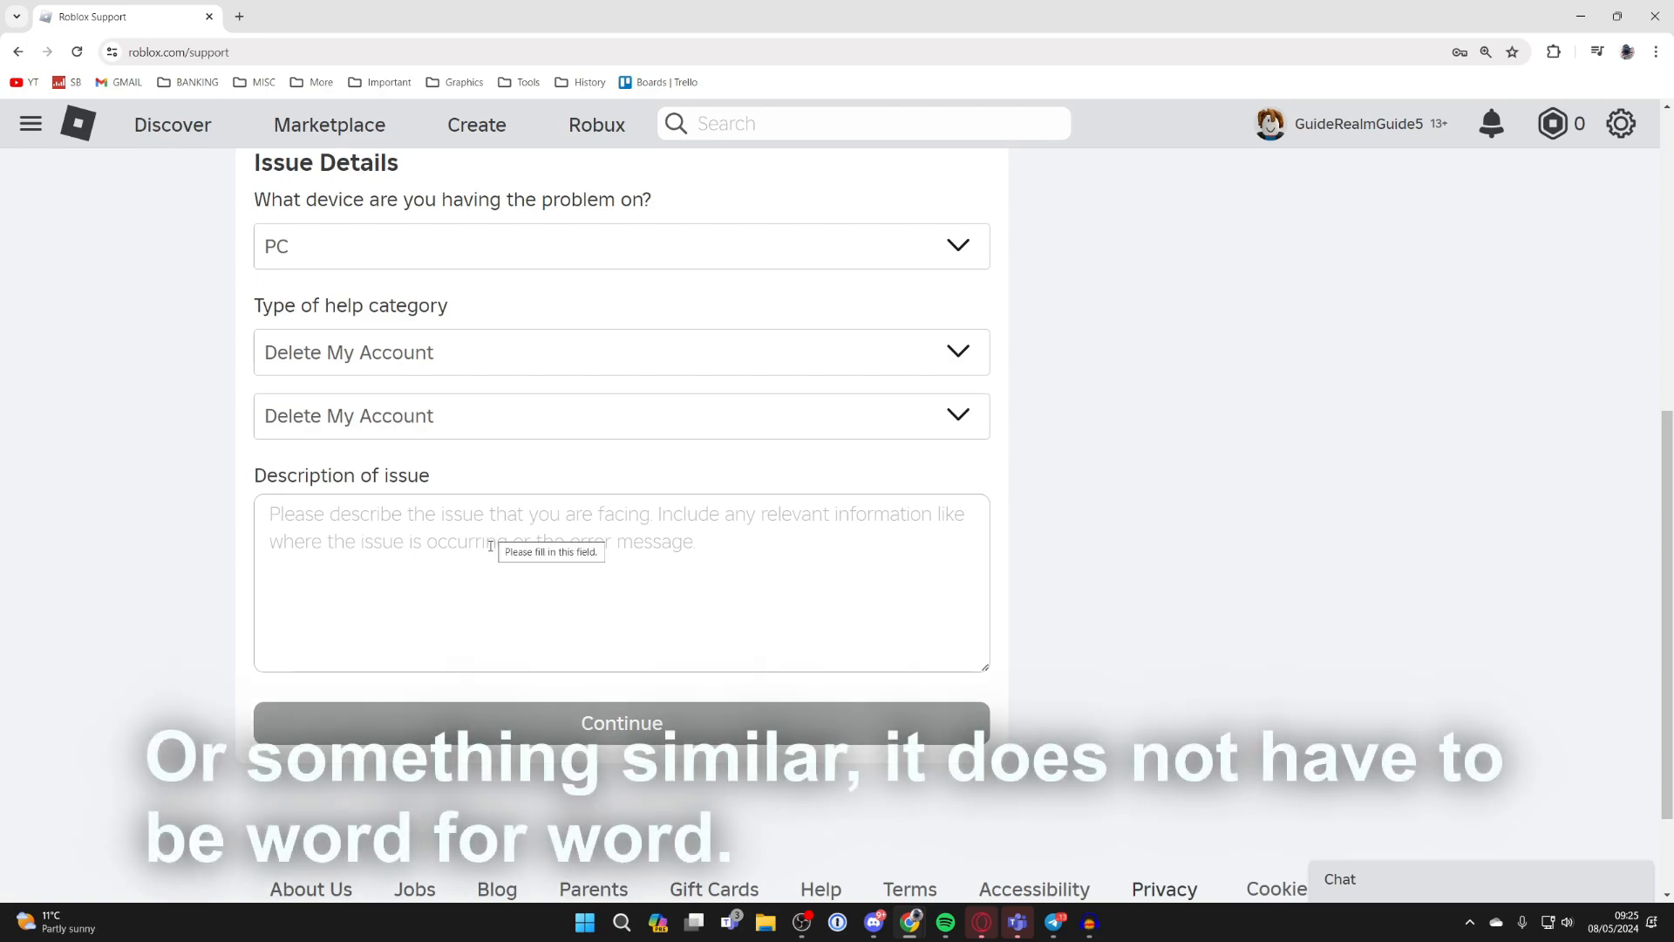
text(I no)
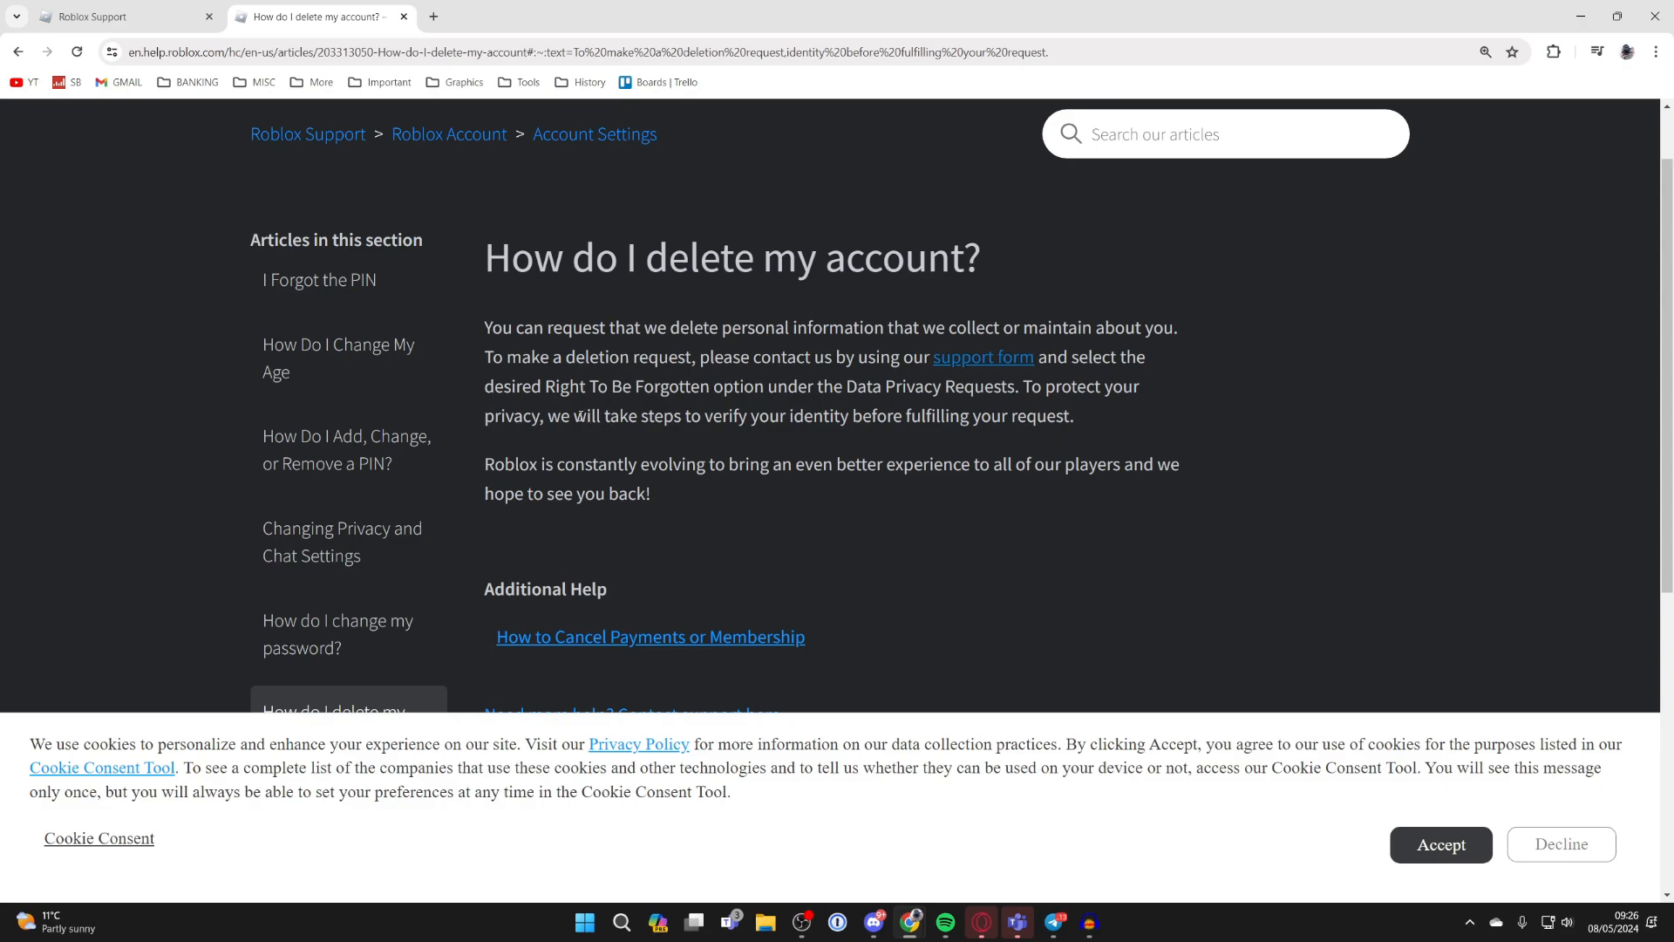
mouse_move(780, 436)
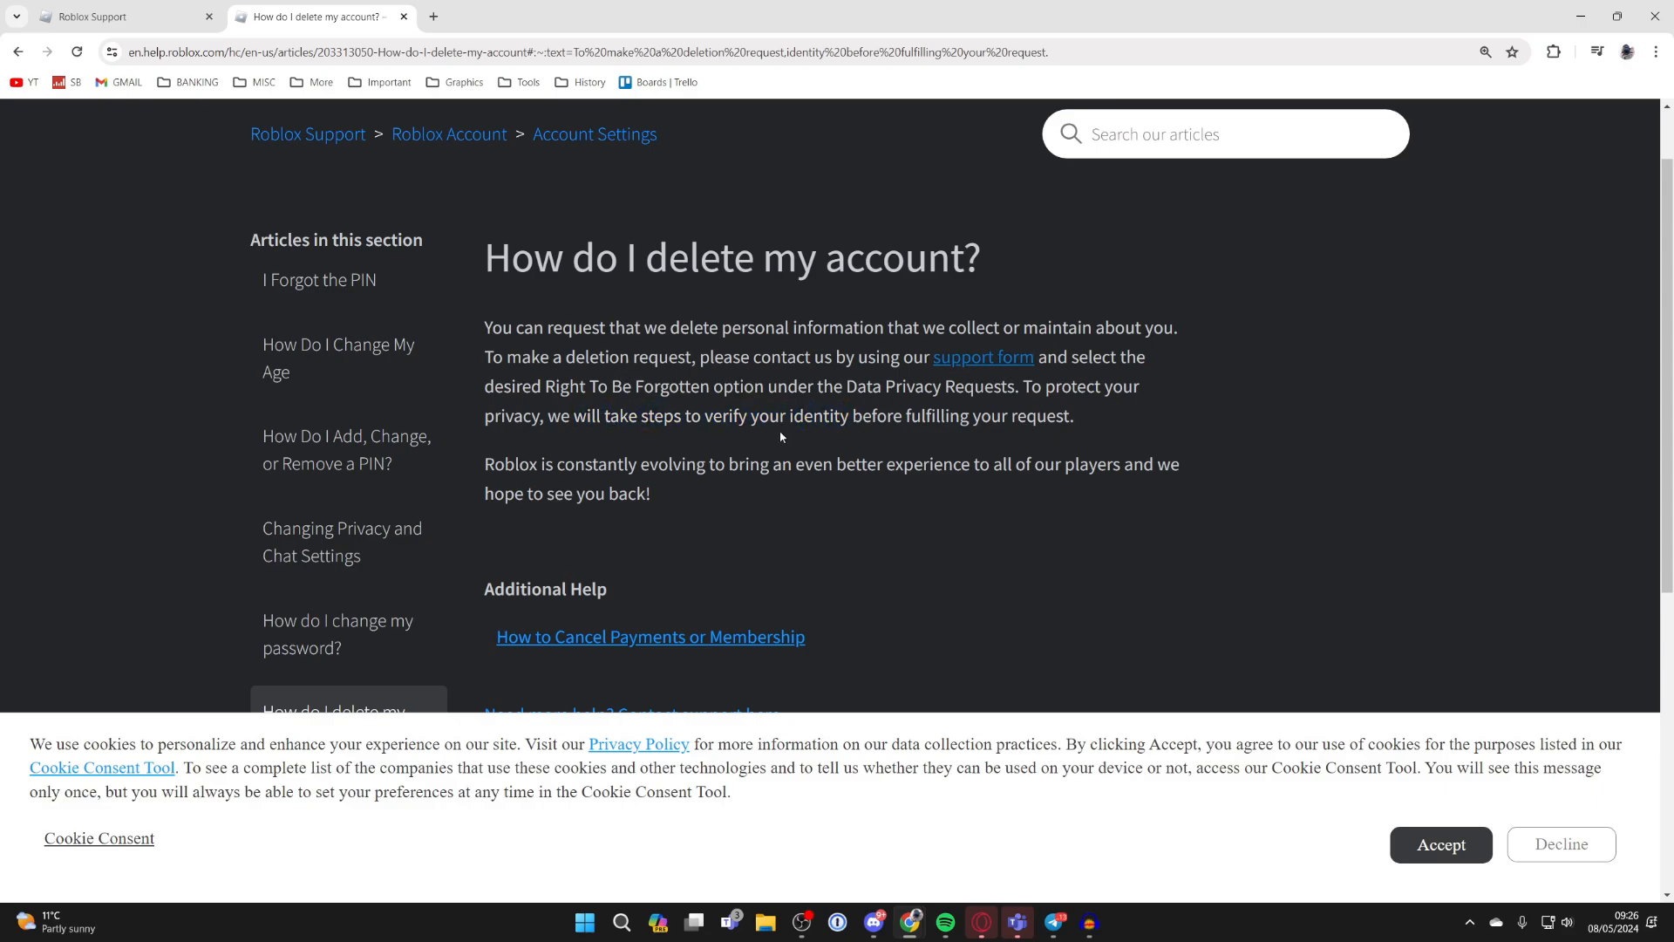
click(120, 15)
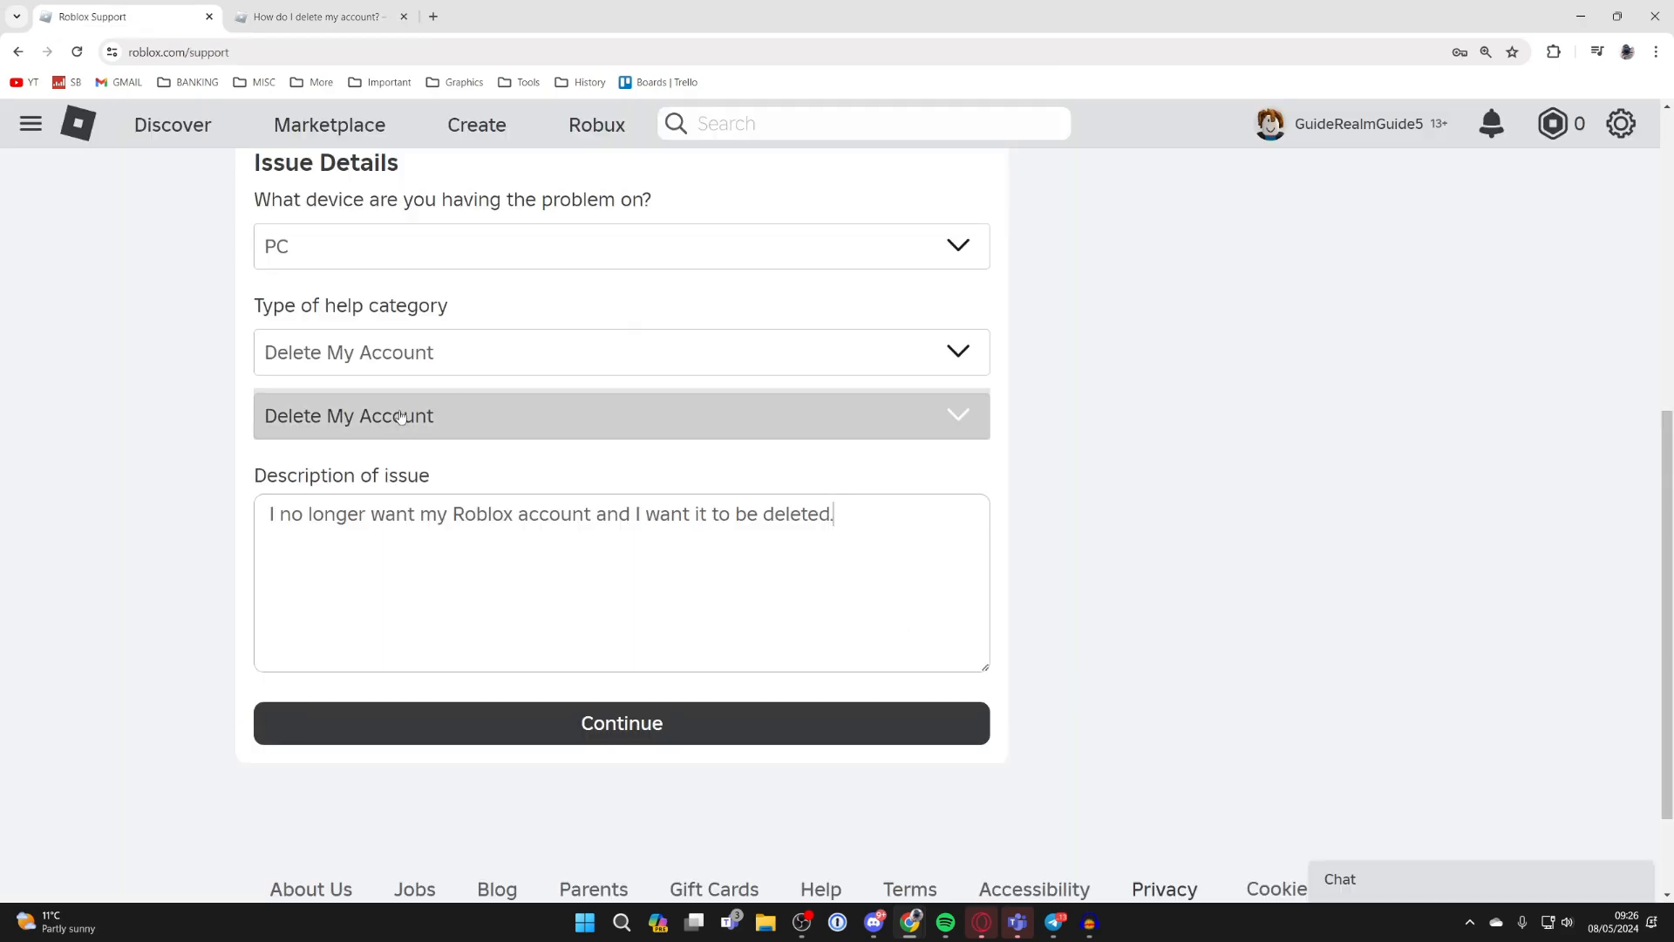
click(621, 723)
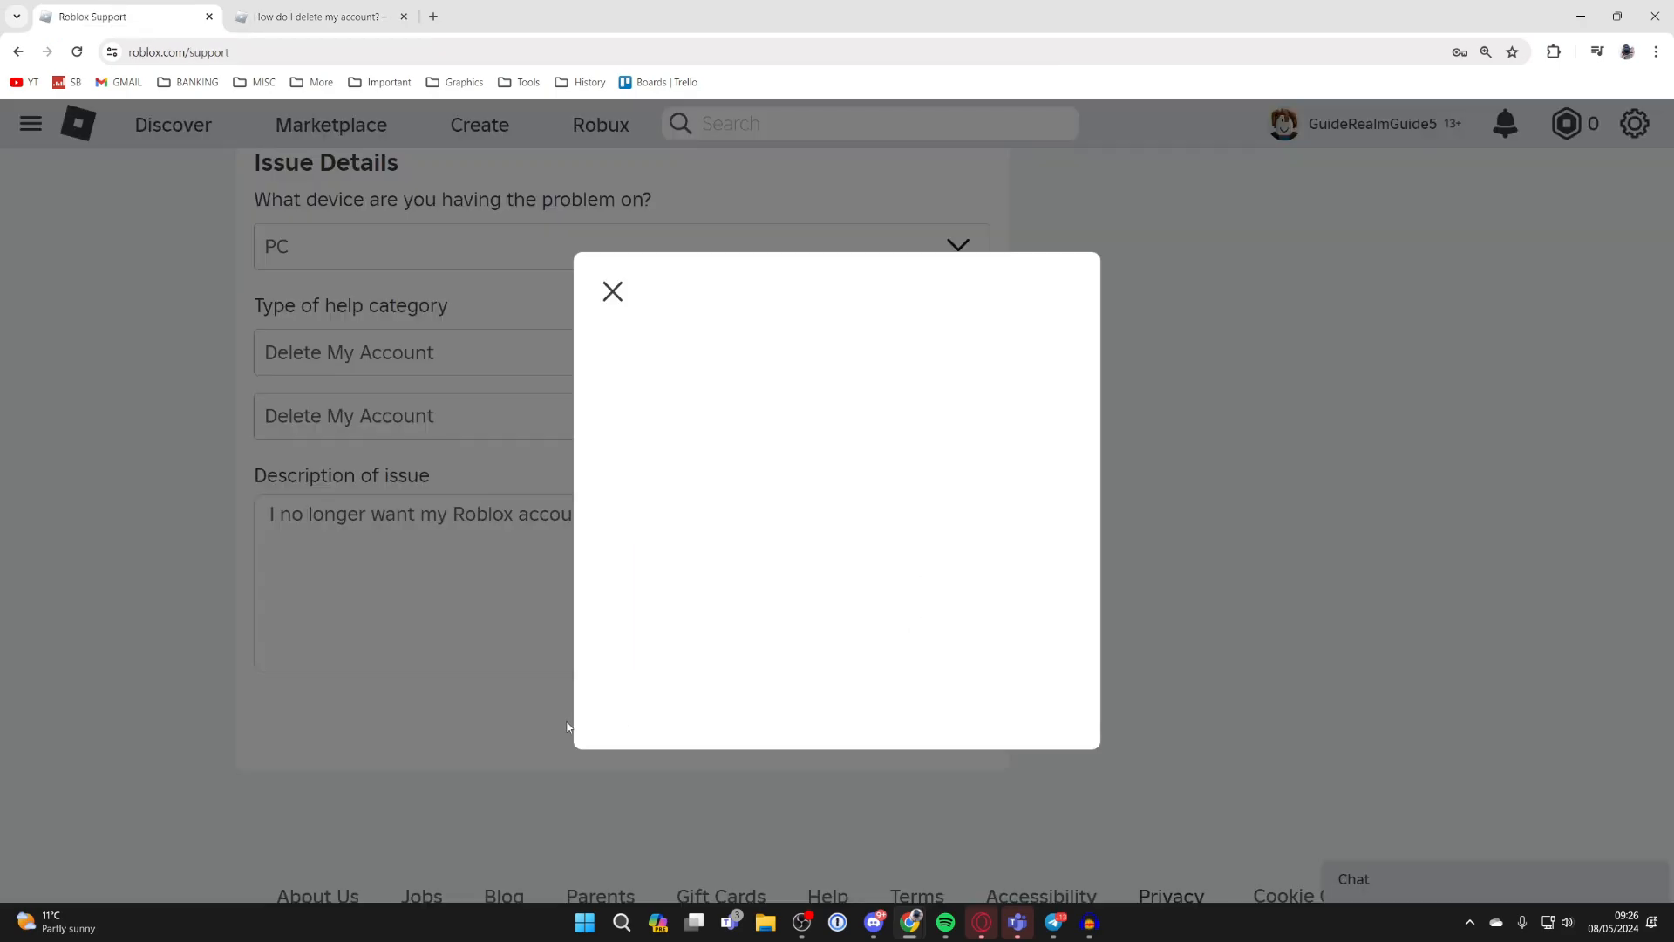